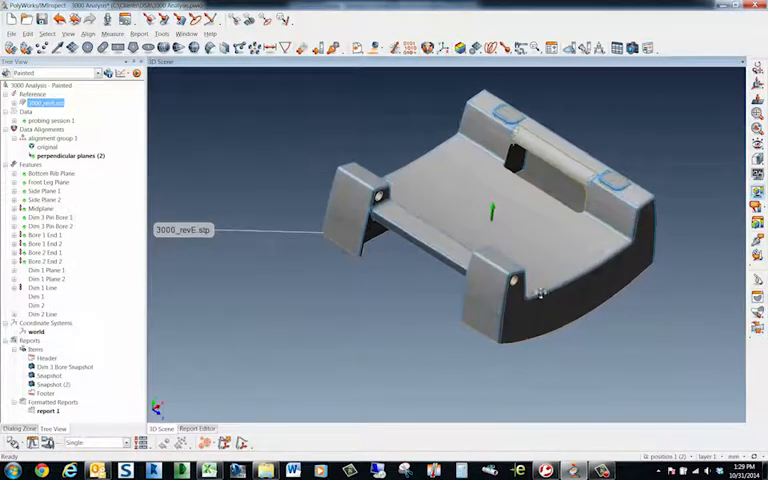
# - Bring up the context menu for the 3000_revE.stp CAD reference model in the Tree View
pyautogui.scroll(-3)
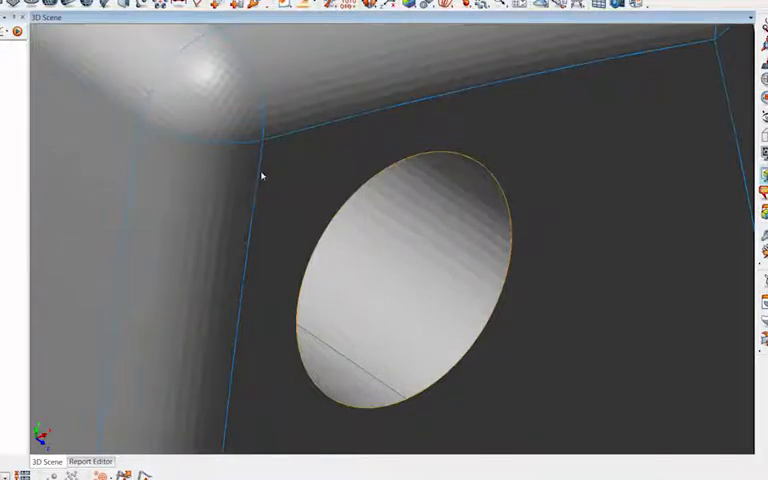
pyautogui.moveTo(180, 178)
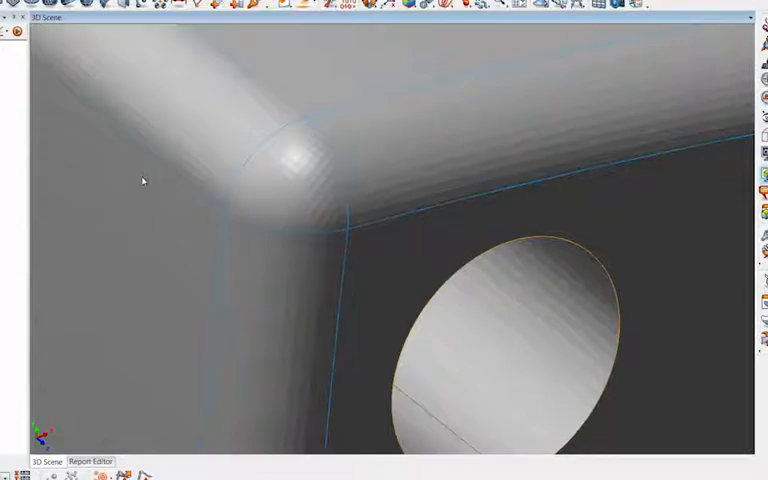
pyautogui.moveTo(76, 140)
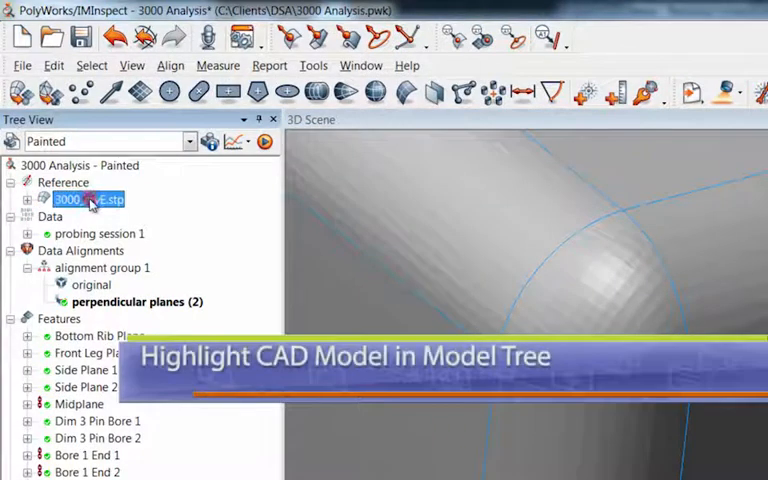
pyautogui.rightClick(88, 200)
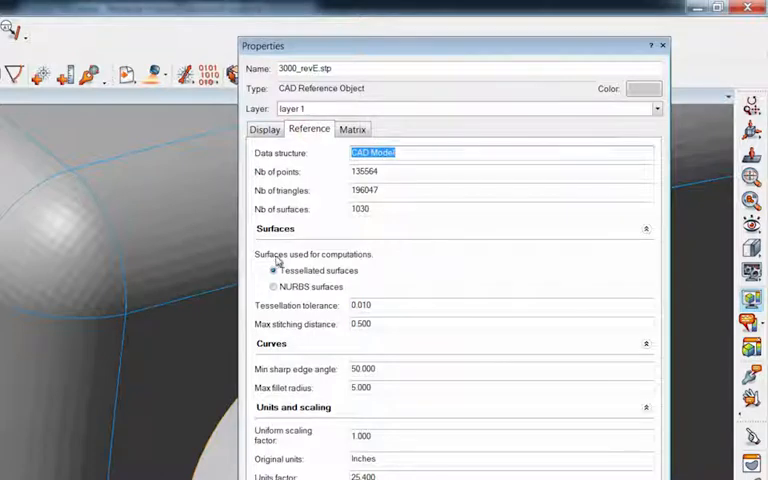
pyautogui.moveTo(358, 260)
pyautogui.write('0.001')
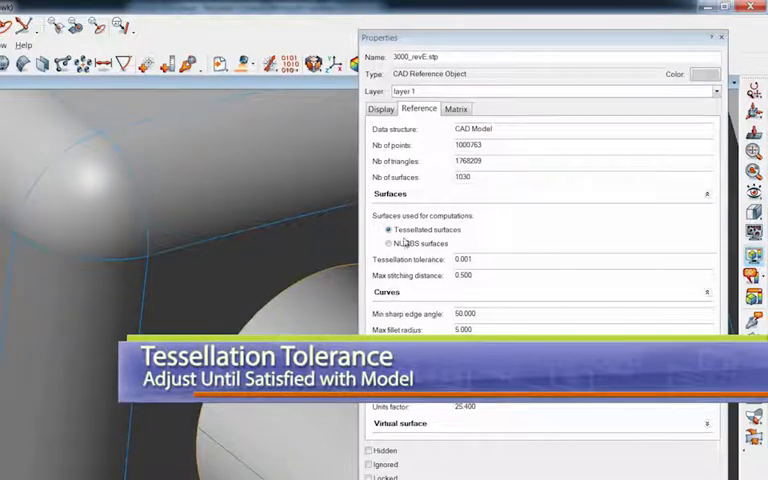
pyautogui.moveTo(440, 316)
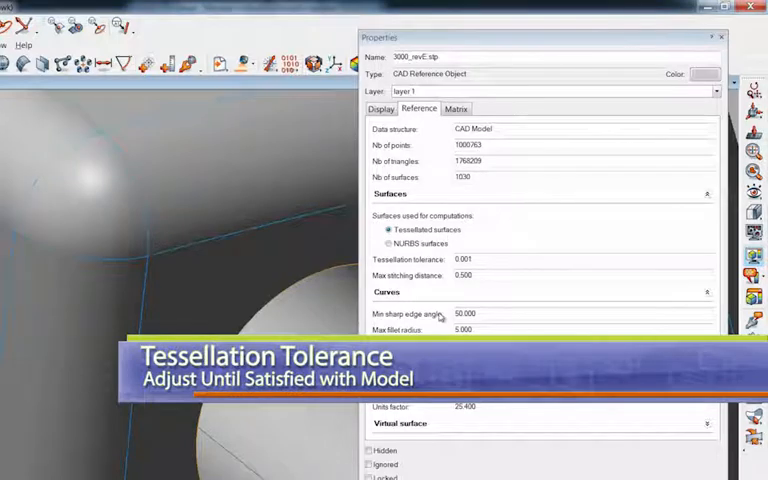
pyautogui.moveTo(136, 224)
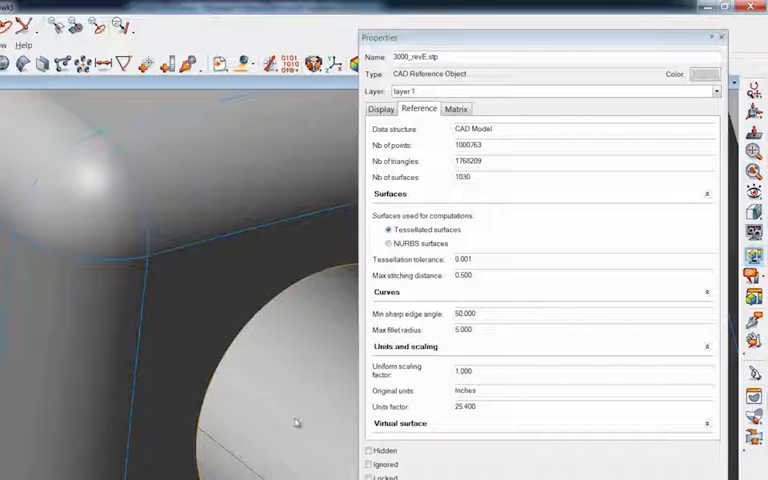
pyautogui.moveTo(172, 172)
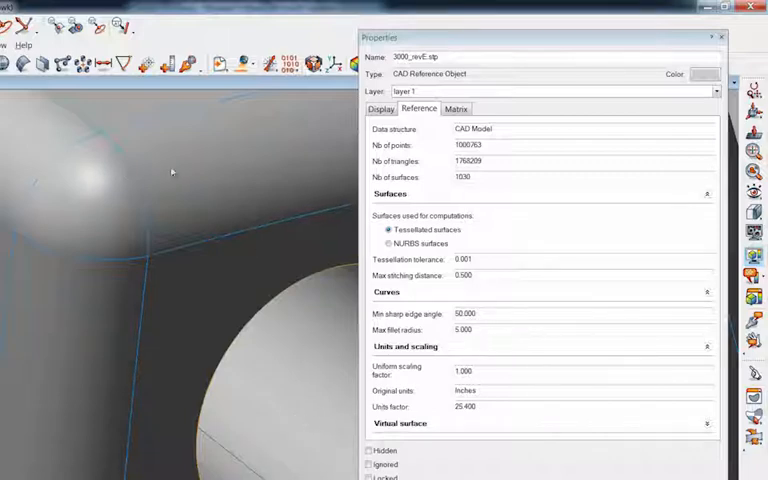
pyautogui.moveTo(112, 214)
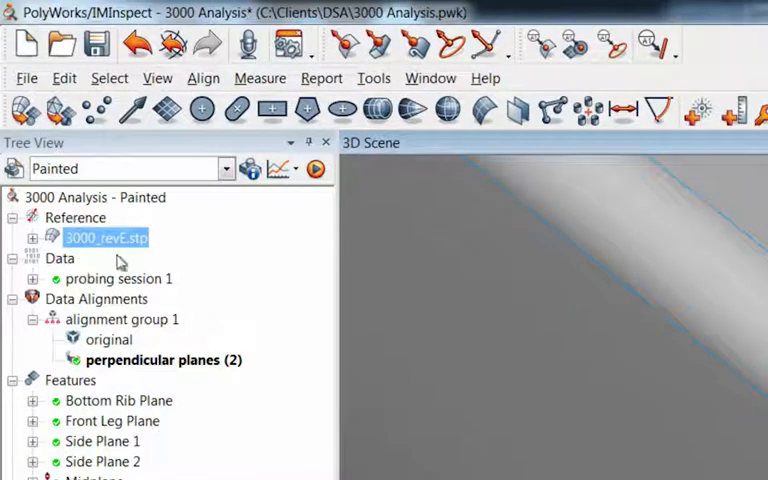
pyautogui.moveTo(80, 230)
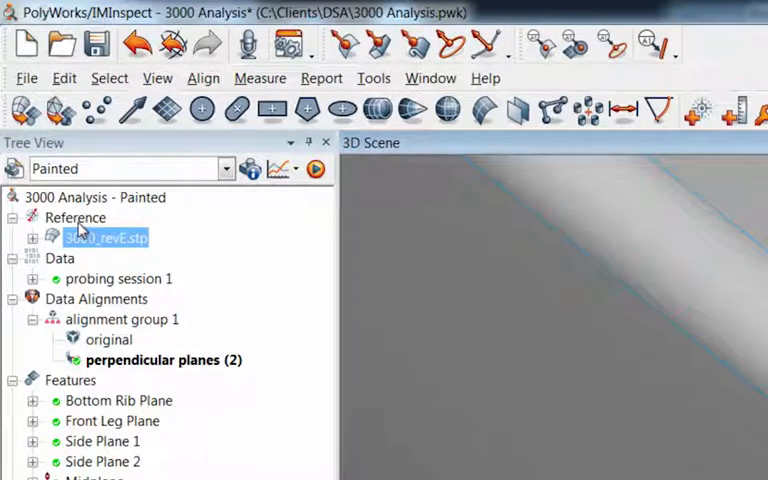
pyautogui.click(76, 216)
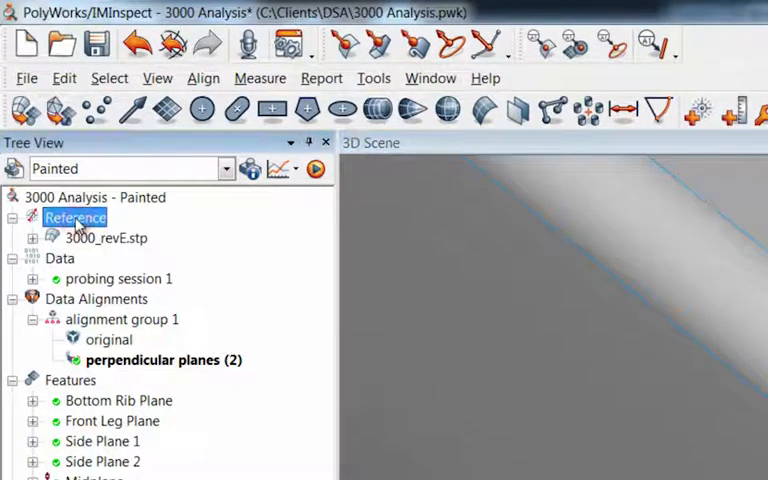
pyautogui.rightClick(76, 216)
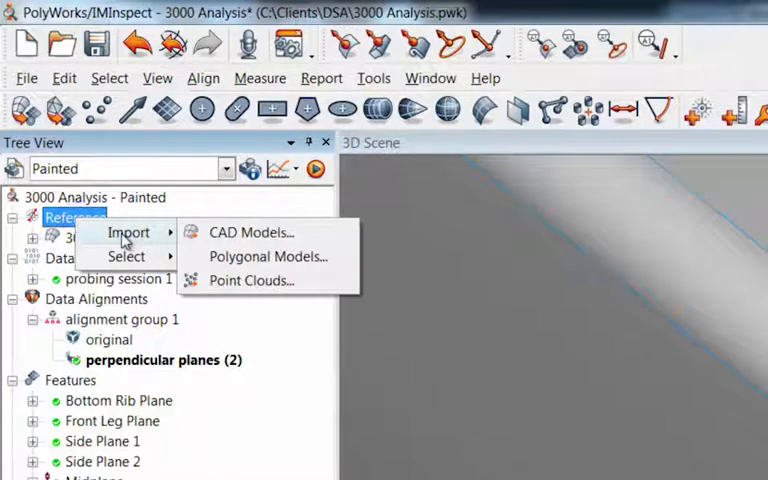
pyautogui.moveTo(248, 232)
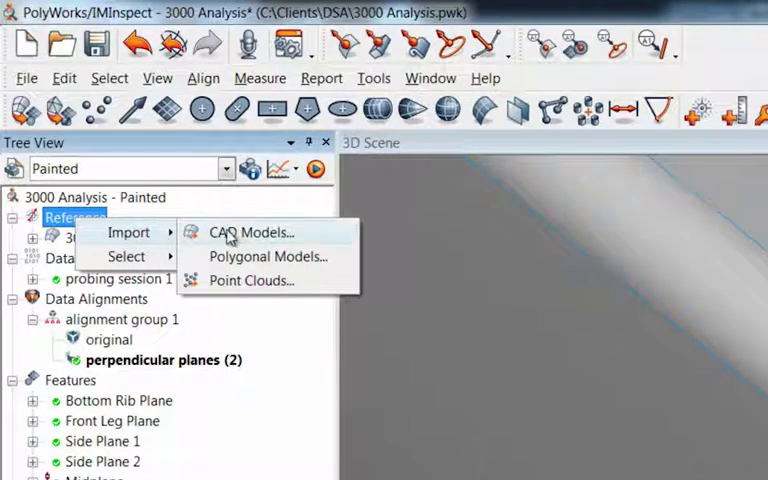
pyautogui.click(248, 232)
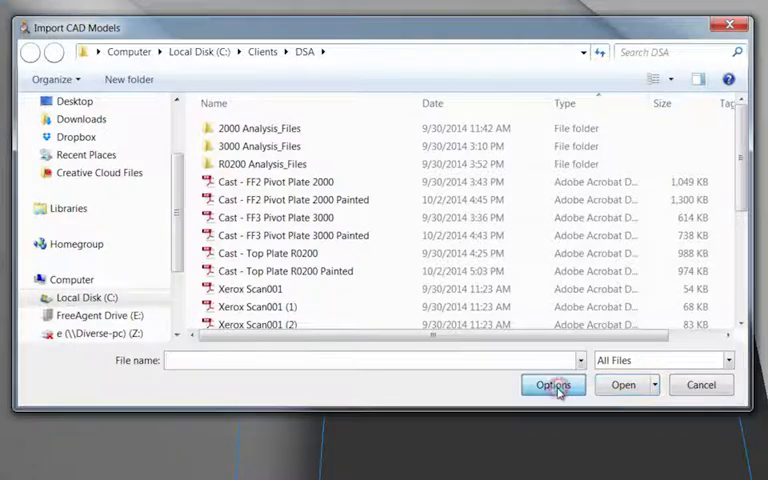
pyautogui.click(552, 384)
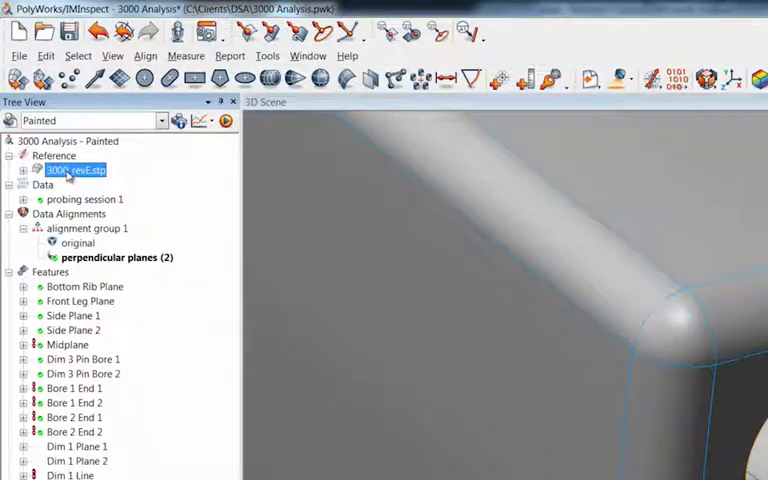
# - Show the Reference properties of 3000_revE.stp with its 0.001 tessellation tolerance
pyautogui.rightClick(76, 170)
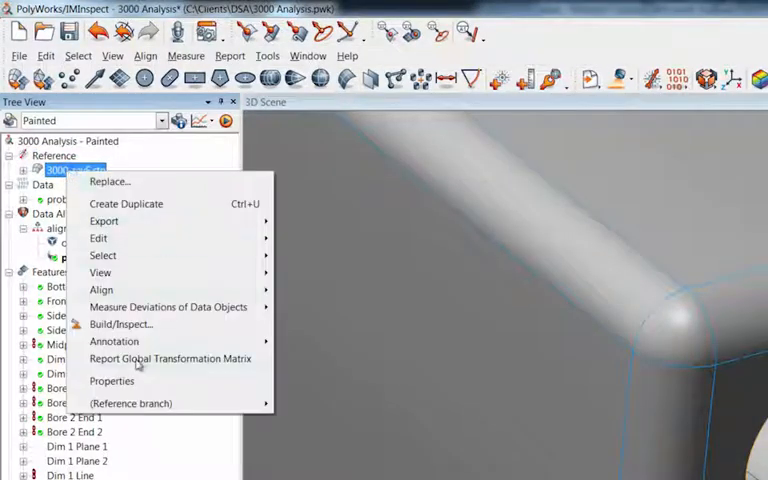
pyautogui.click(112, 380)
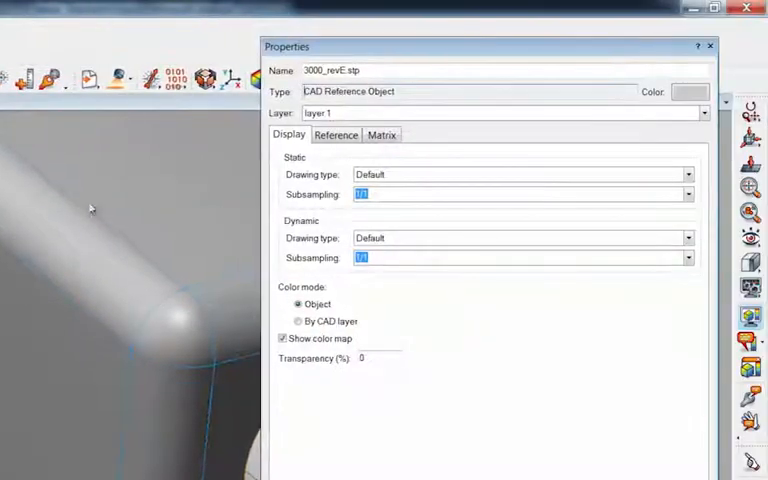
pyautogui.click(336, 134)
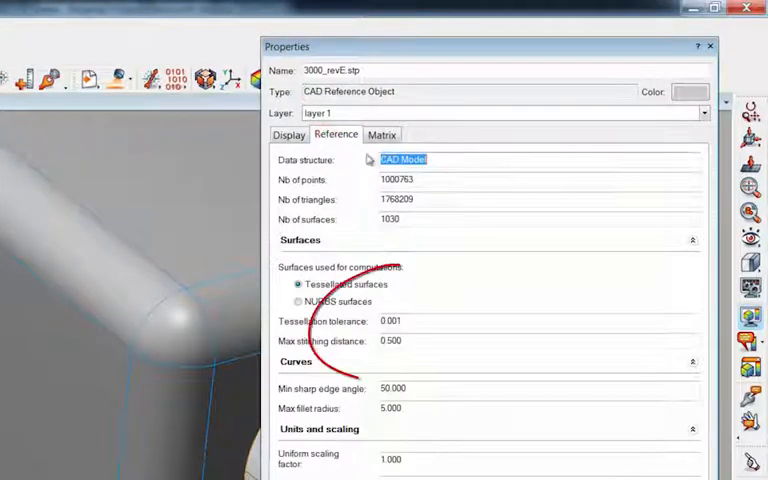